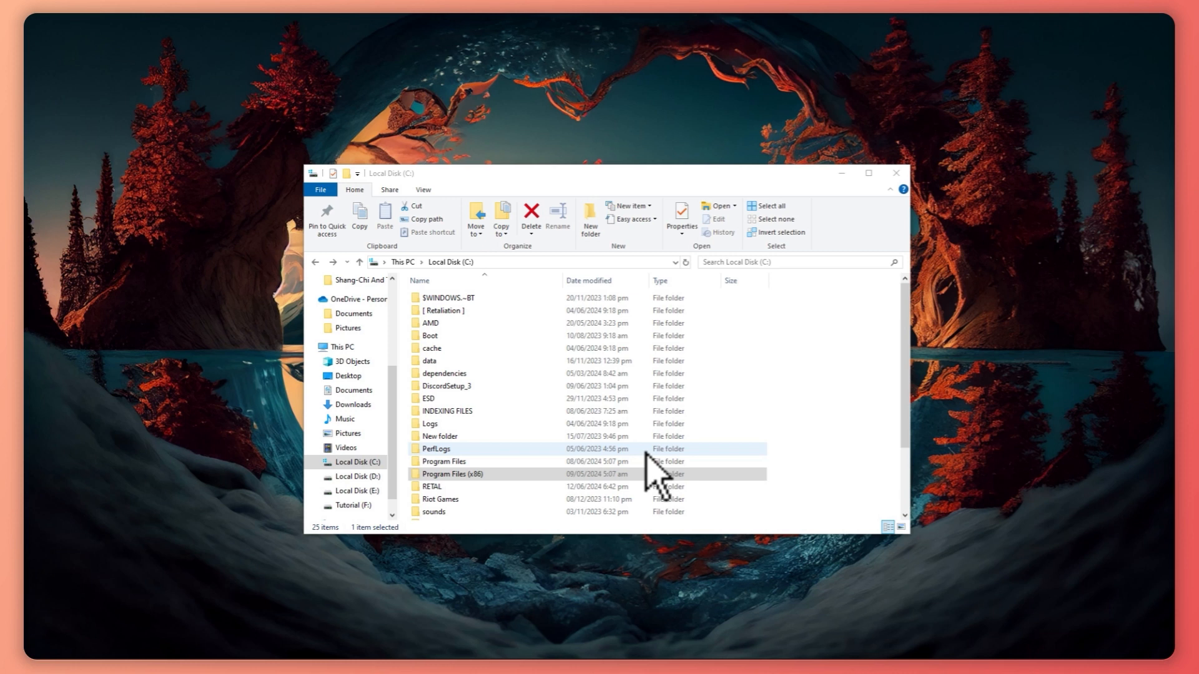
- Browse to Program Files (x86)\Common Files\Adobe\Adobe Desktop Common\ADS and open Adobe Desktop Service's Properties
left_click(440, 436)
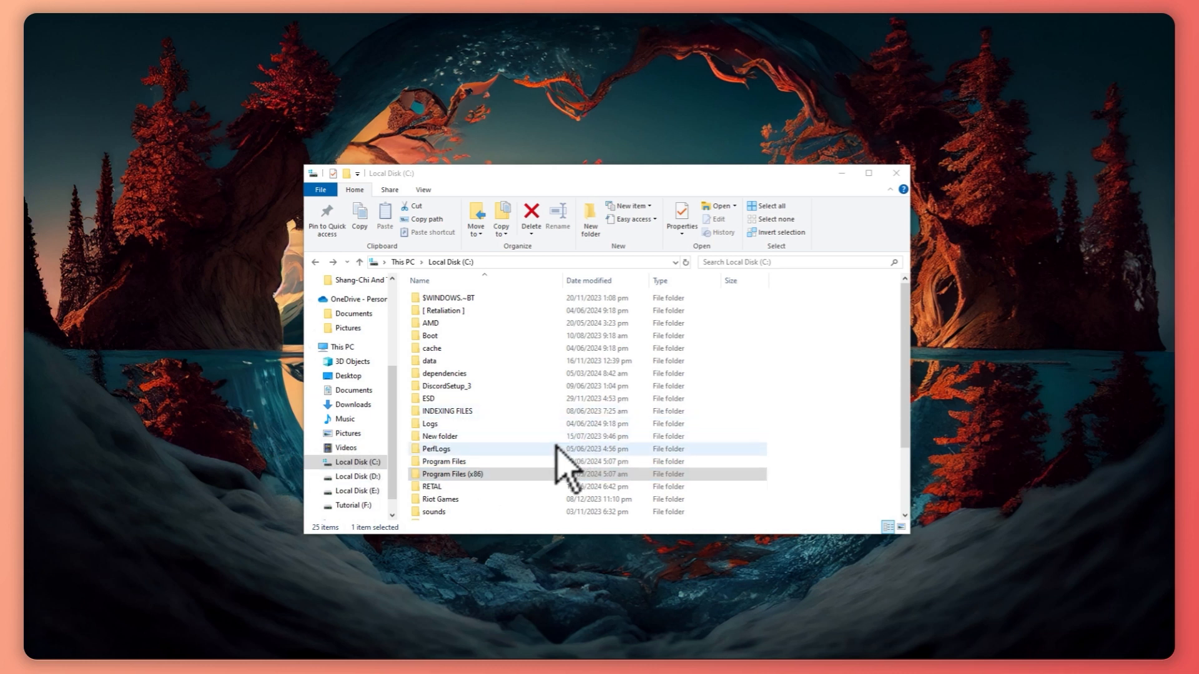
left_click(451, 474)
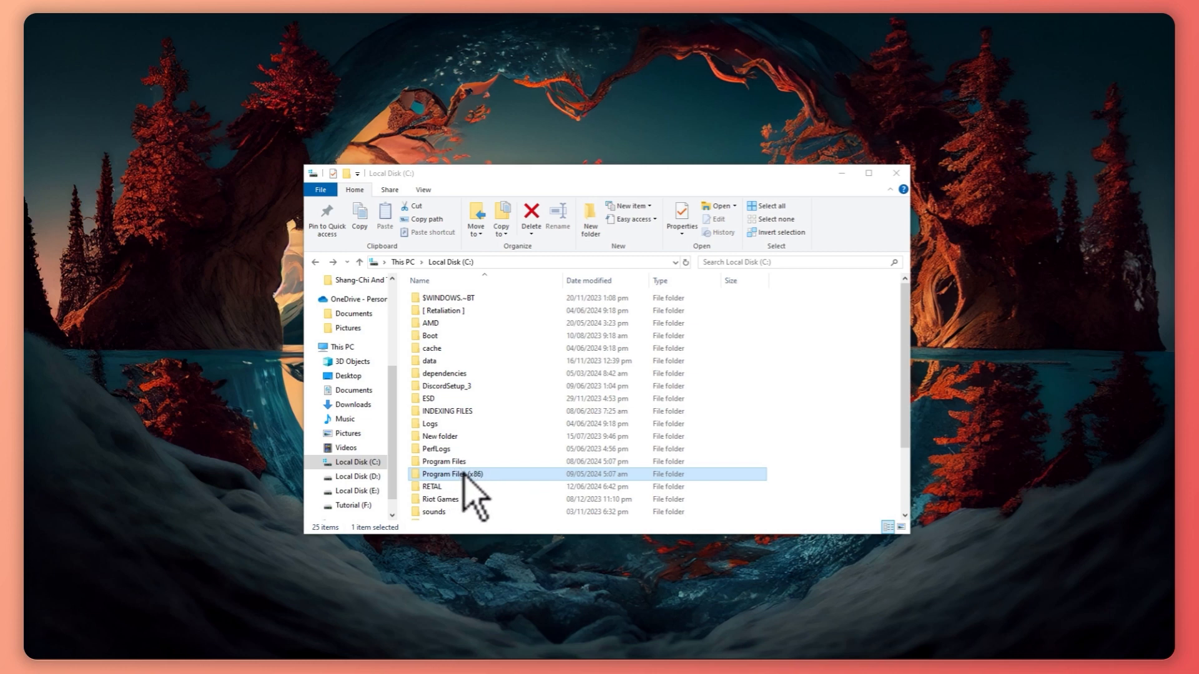
double_click(444, 474)
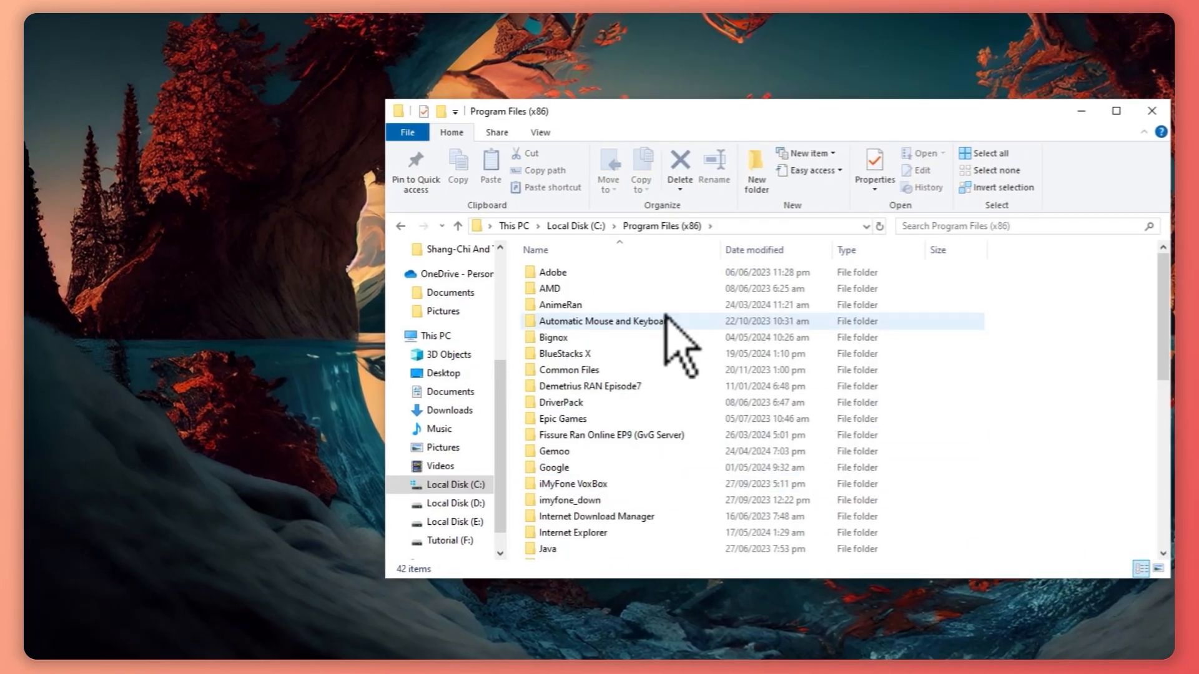
mouse_move(568, 369)
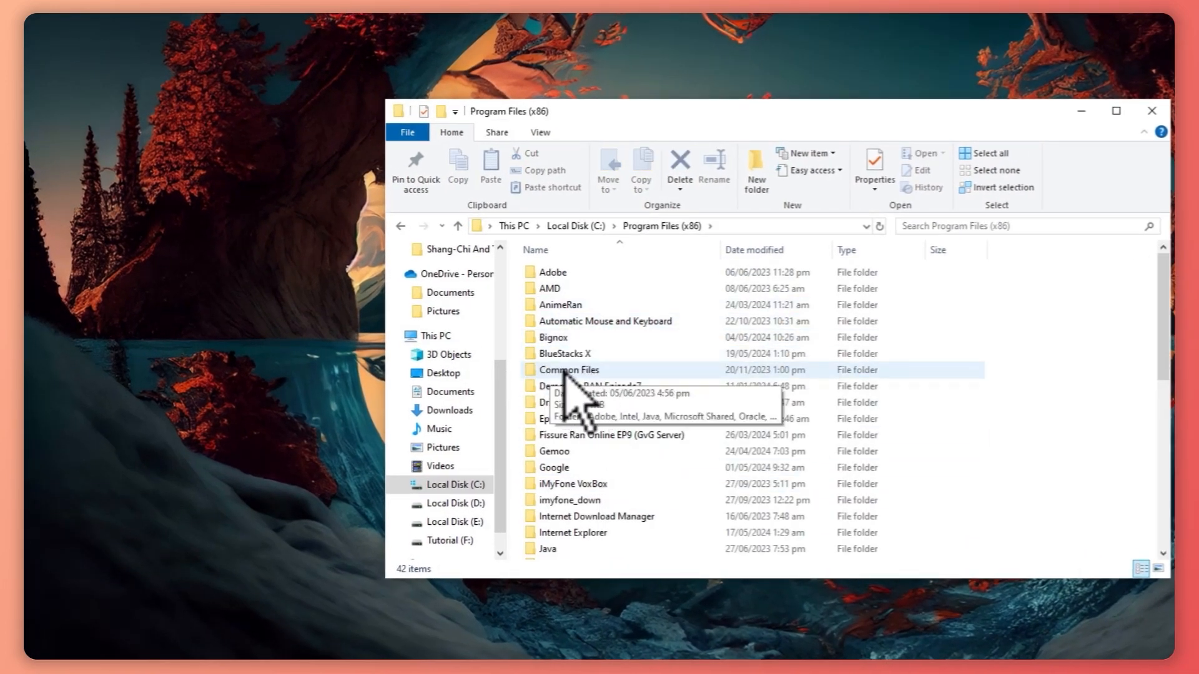
double_click(569, 370)
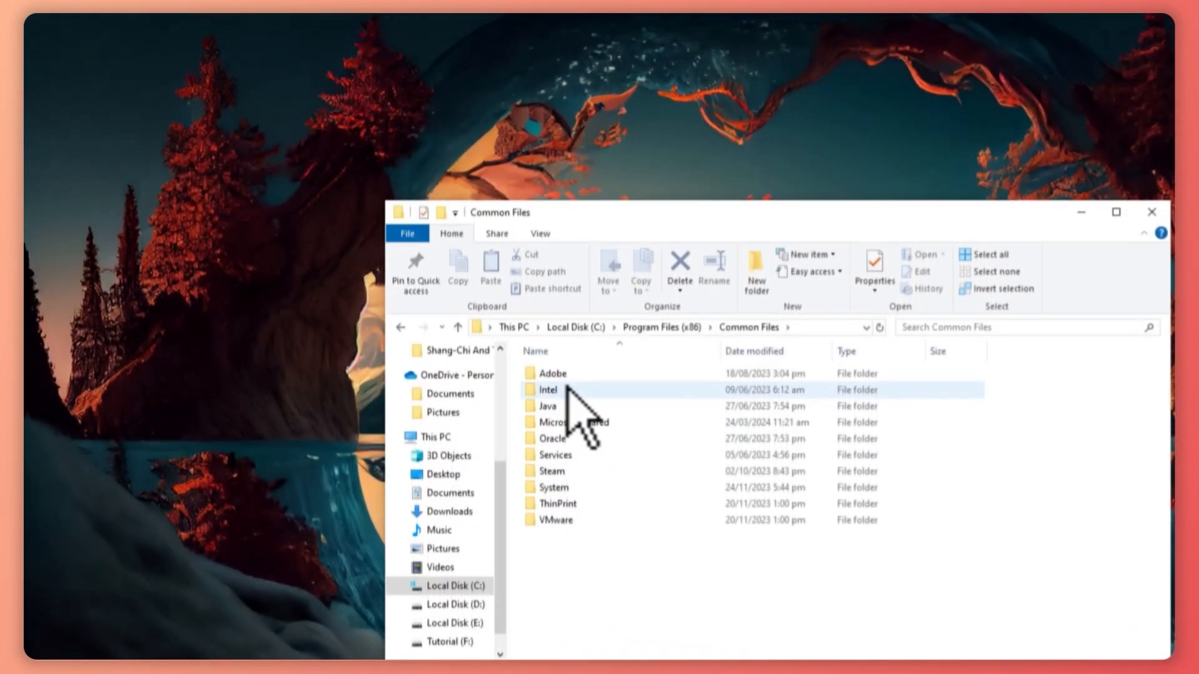
double_click(552, 374)
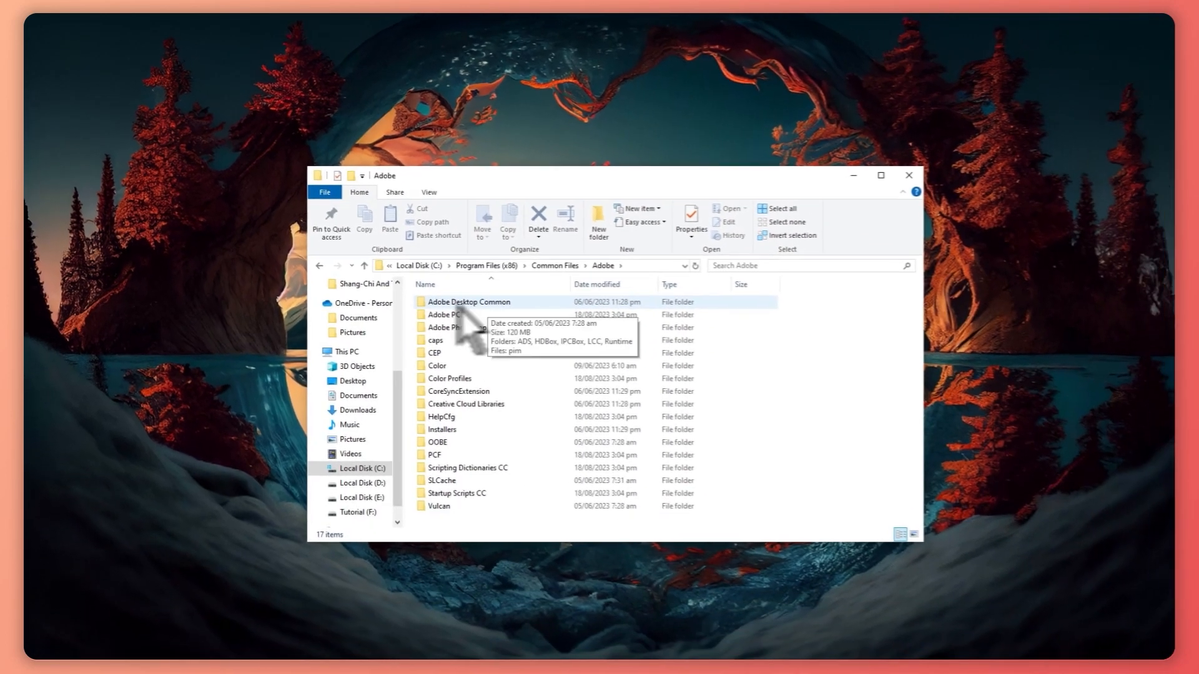
double_click(468, 301)
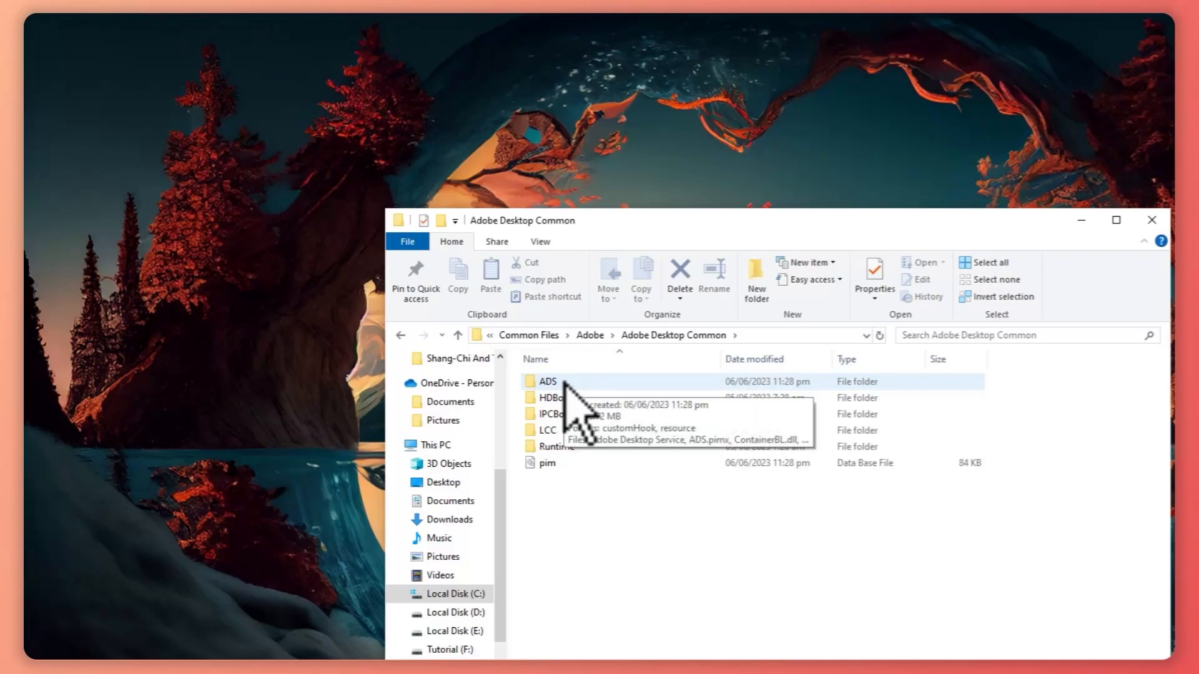
double_click(548, 381)
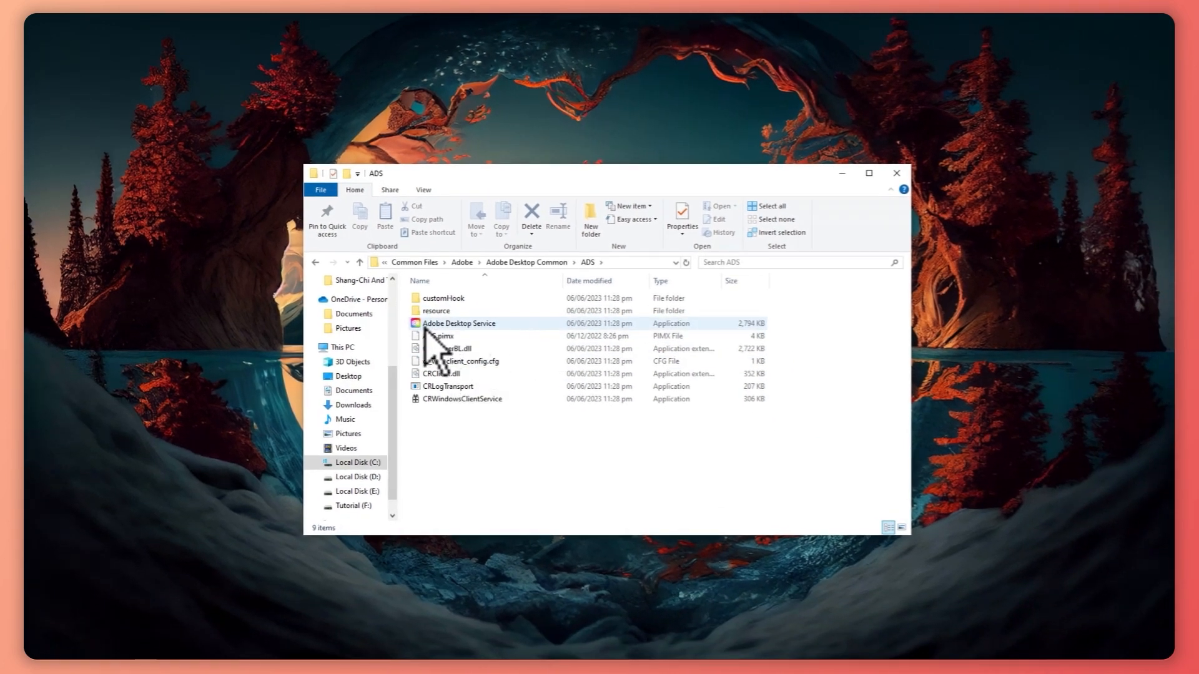
mouse_move(470, 336)
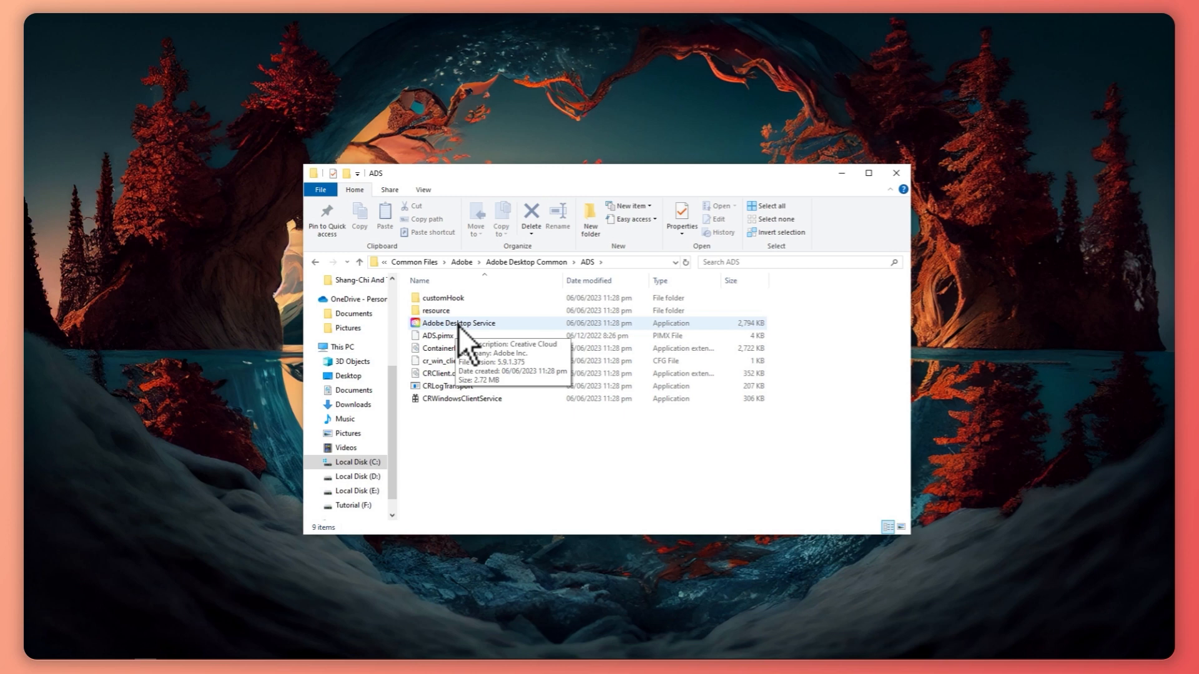
right_click(457, 323)
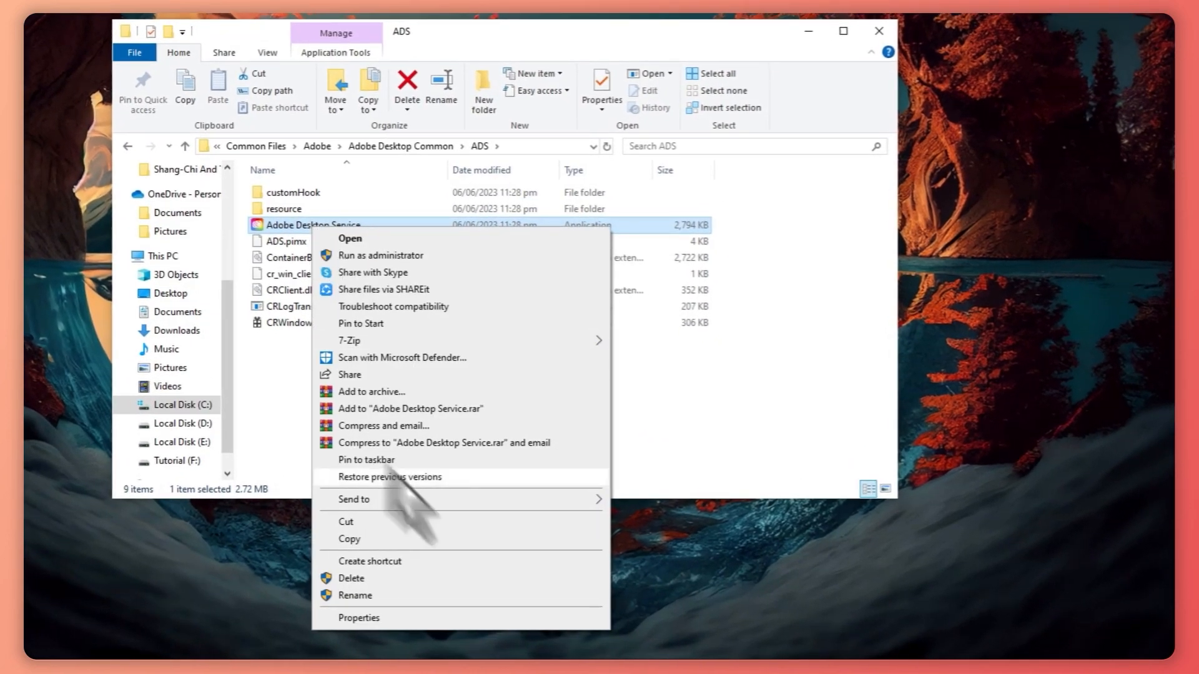
left_click(358, 617)
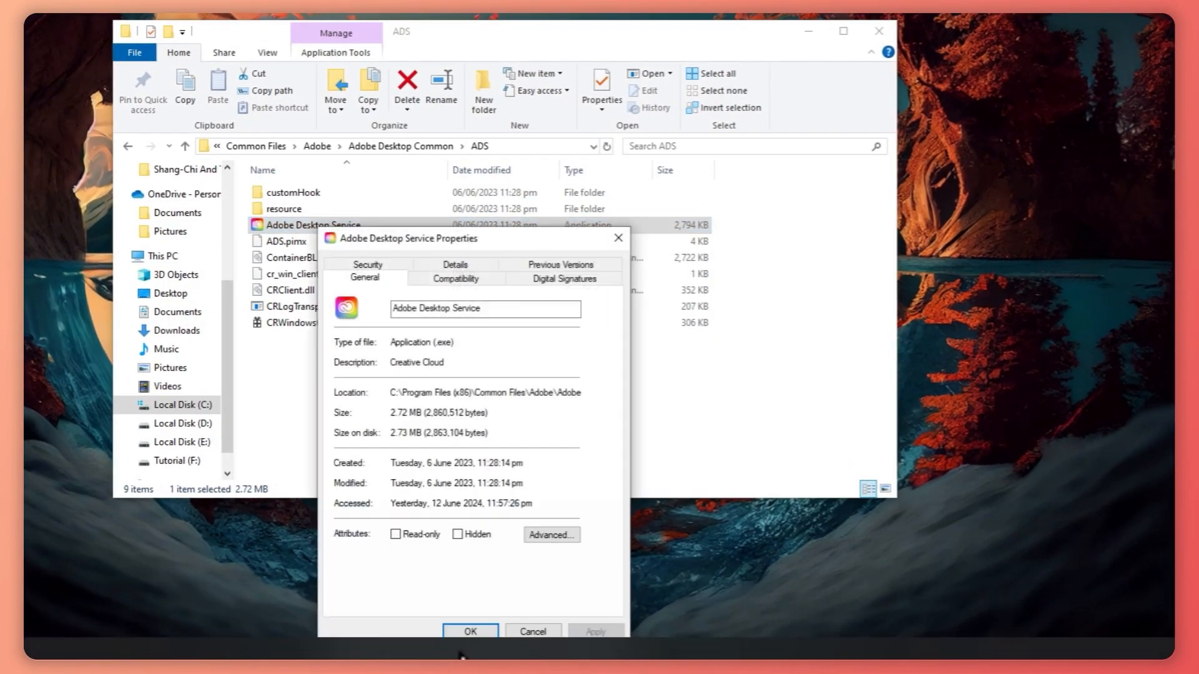
- On the Compatibility tab, enable 'Run this program as an administrator', then apply and confirm
left_click(456, 278)
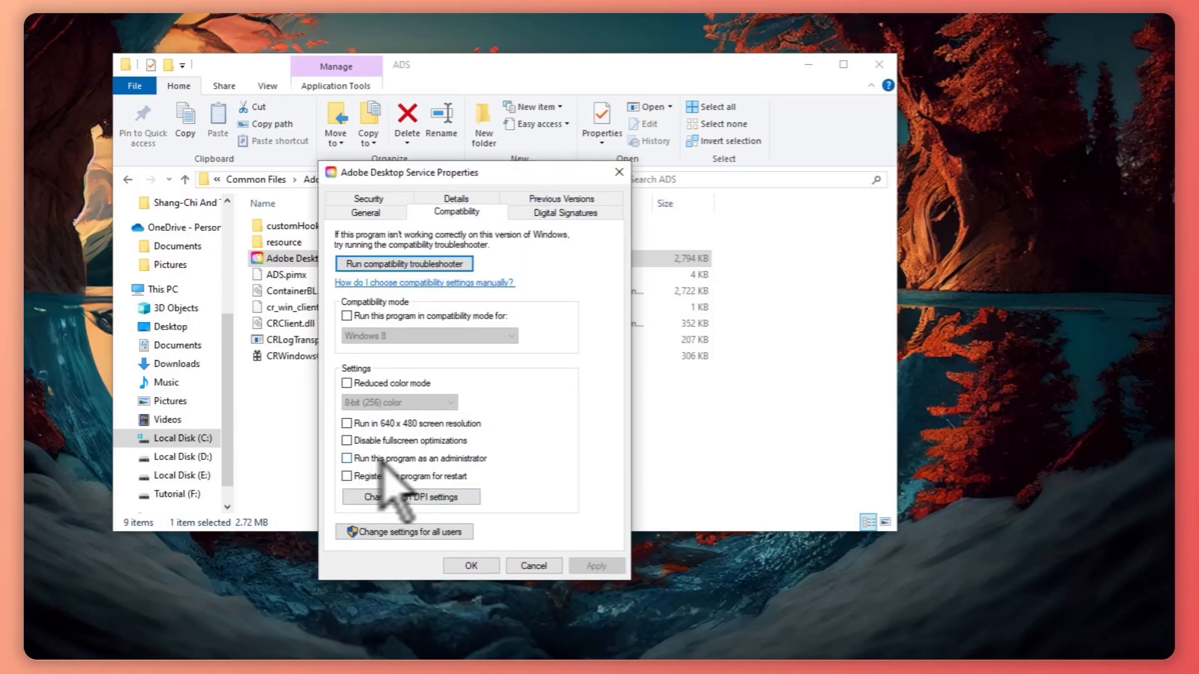
left_click(347, 458)
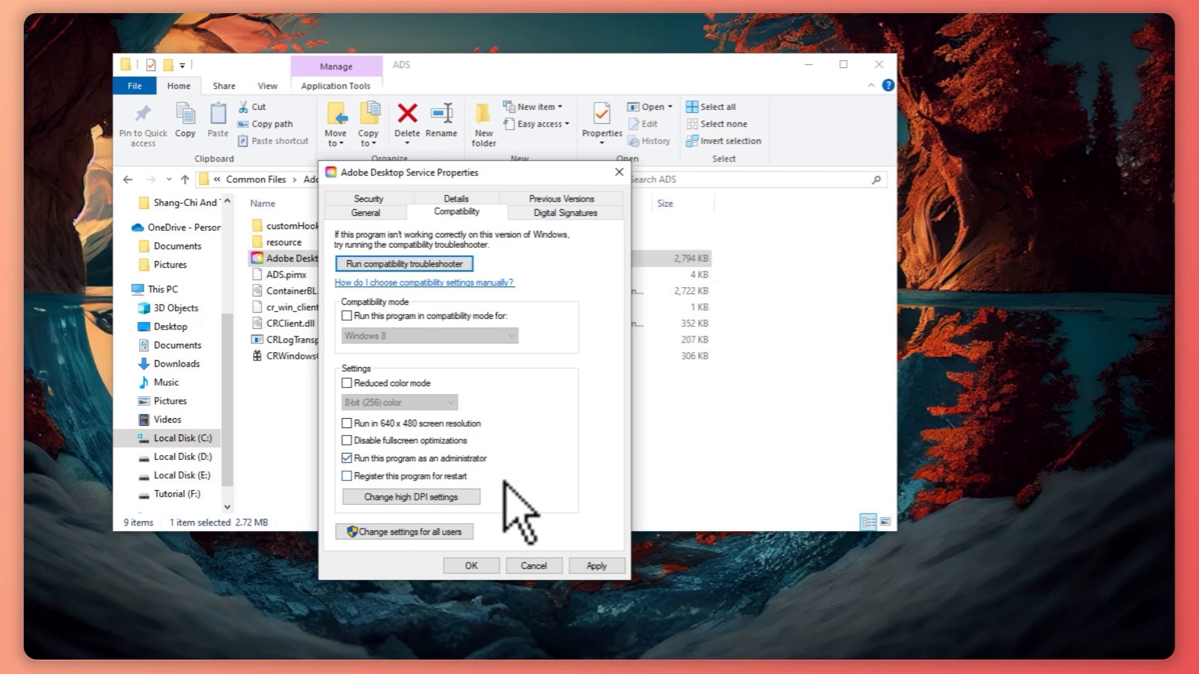
left_click(470, 566)
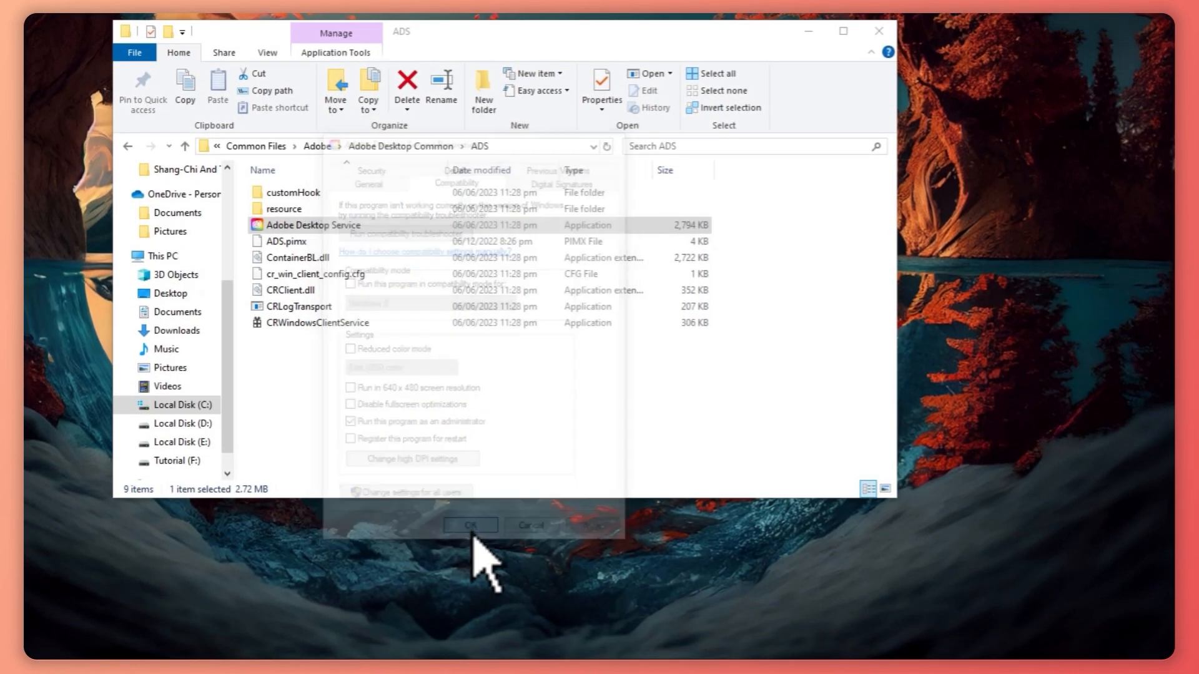
left_click(469, 525)
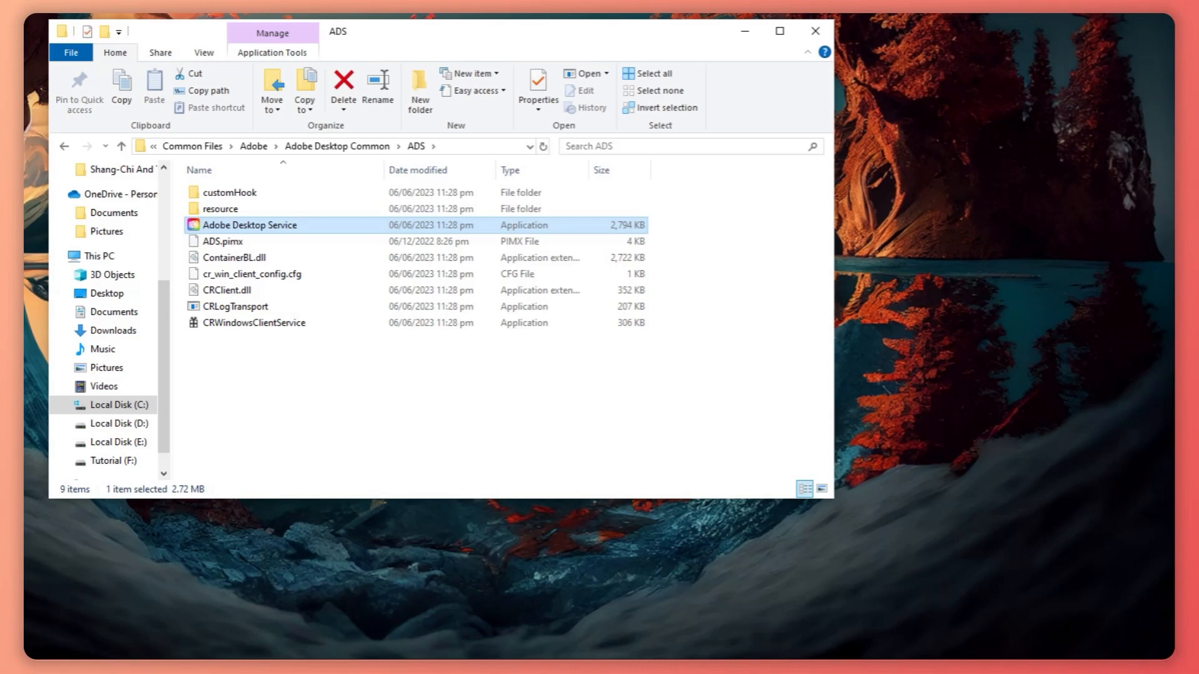